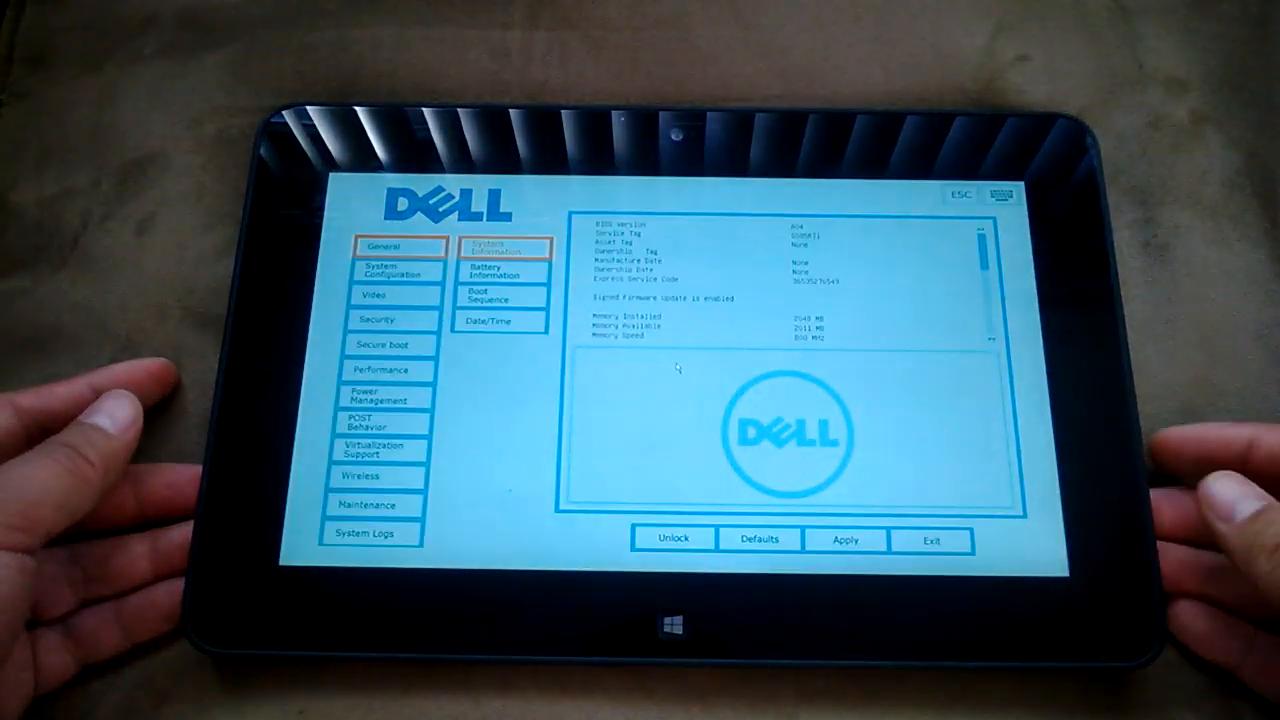
# - Show the System Configuration category with USB Boot Support listed as Enabled
pyautogui.click(384, 268)
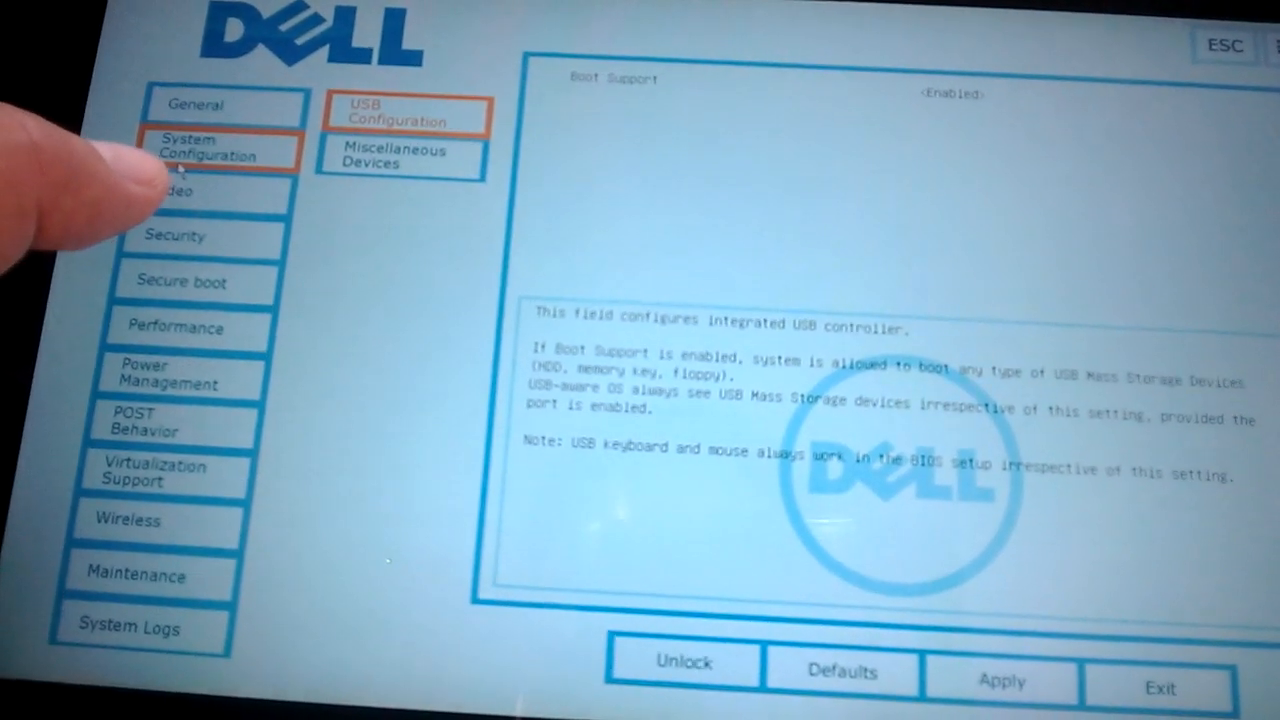
# - Browse Video, Performance and Maintenance categories, ending on System Logs with the low-battery BIOS event
pyautogui.click(180, 190)
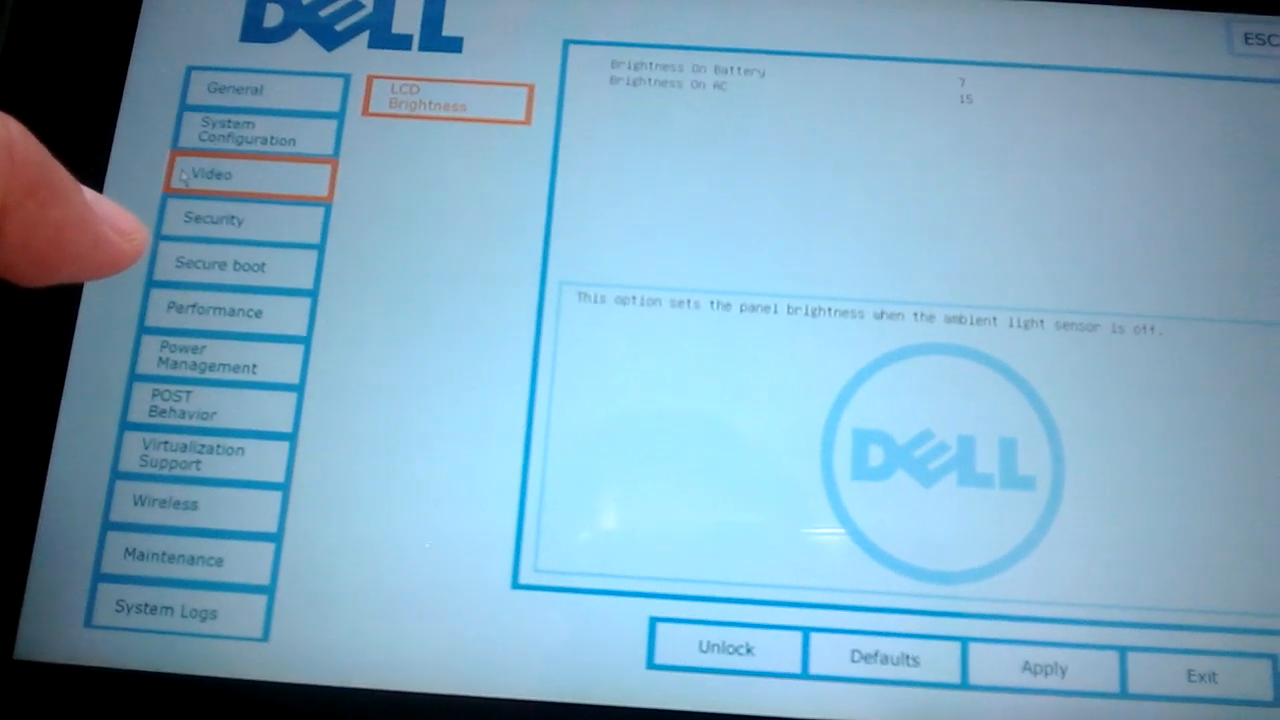
pyautogui.click(212, 312)
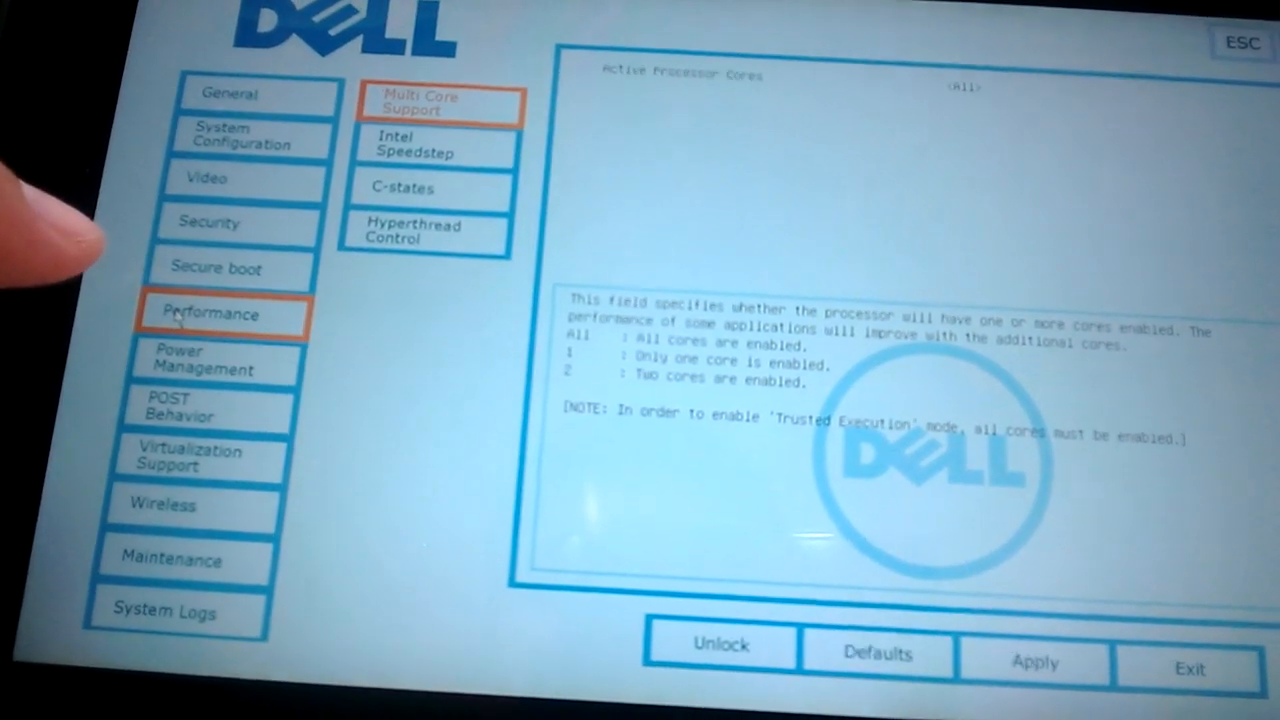
pyautogui.click(184, 558)
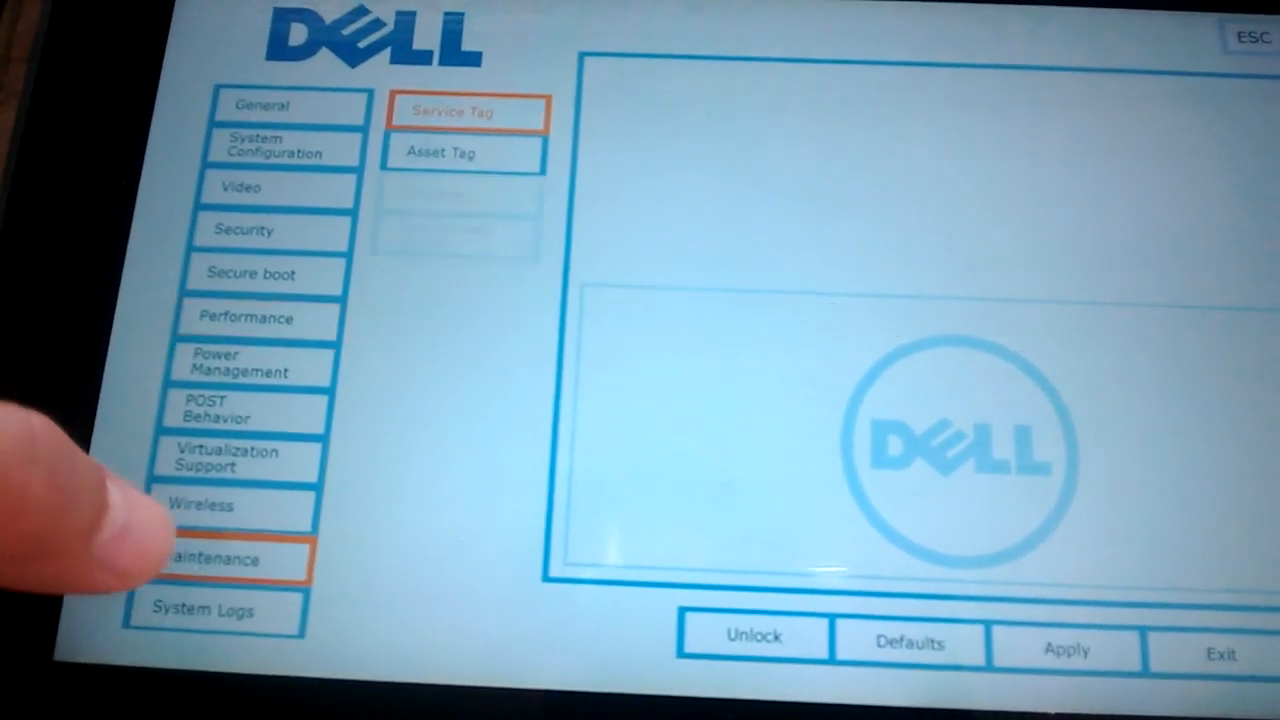
pyautogui.click(208, 604)
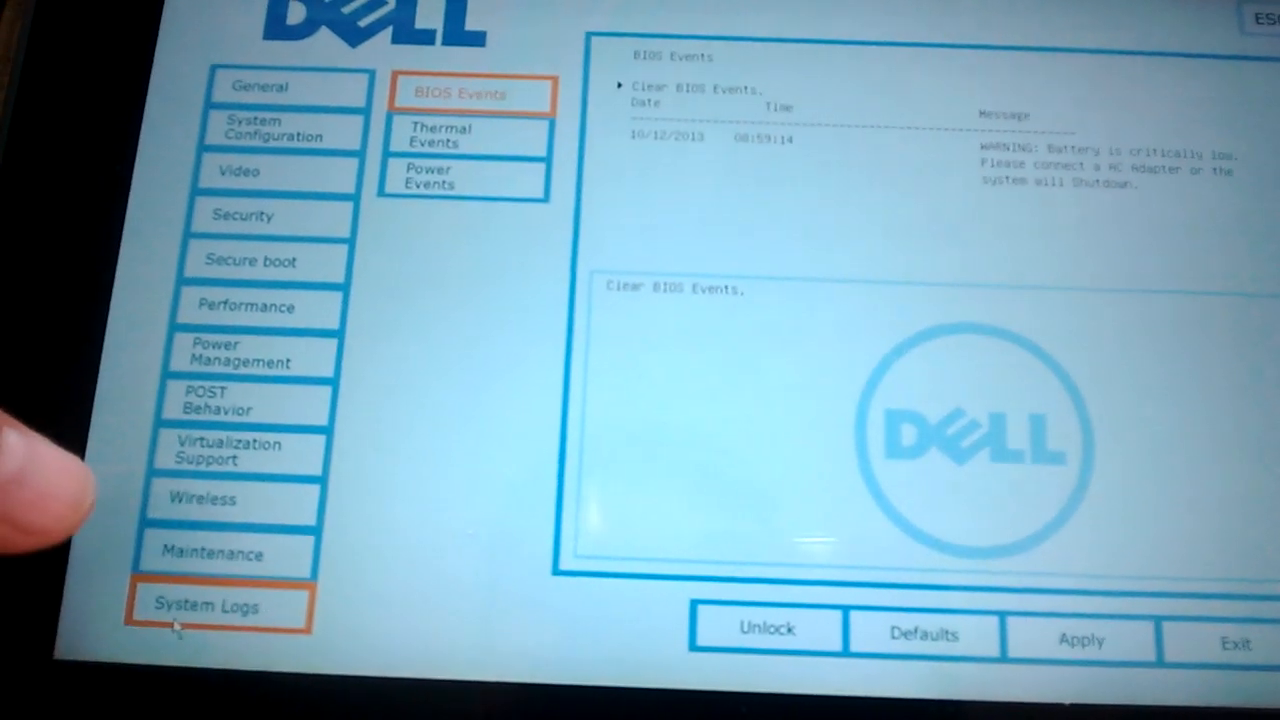